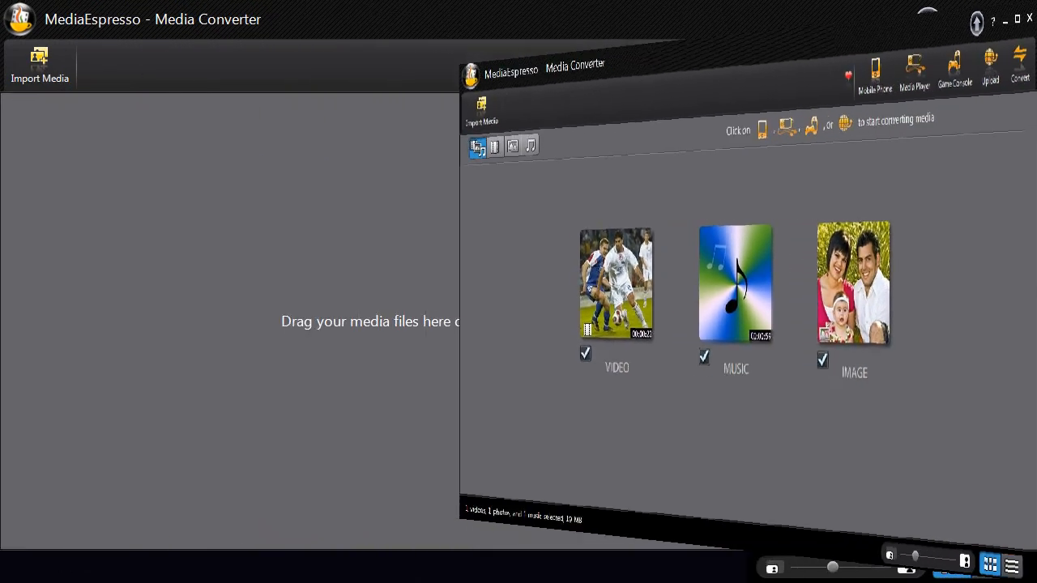
# Step: Start a folder import and select the MEDIA folder on the Desktop
pyautogui.click(39, 63)
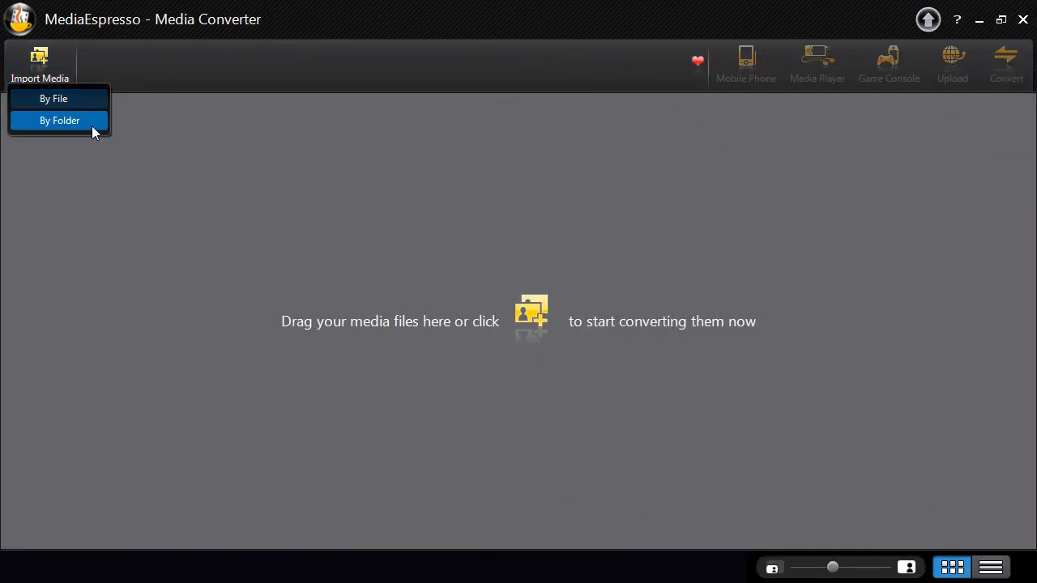
pyautogui.click(59, 120)
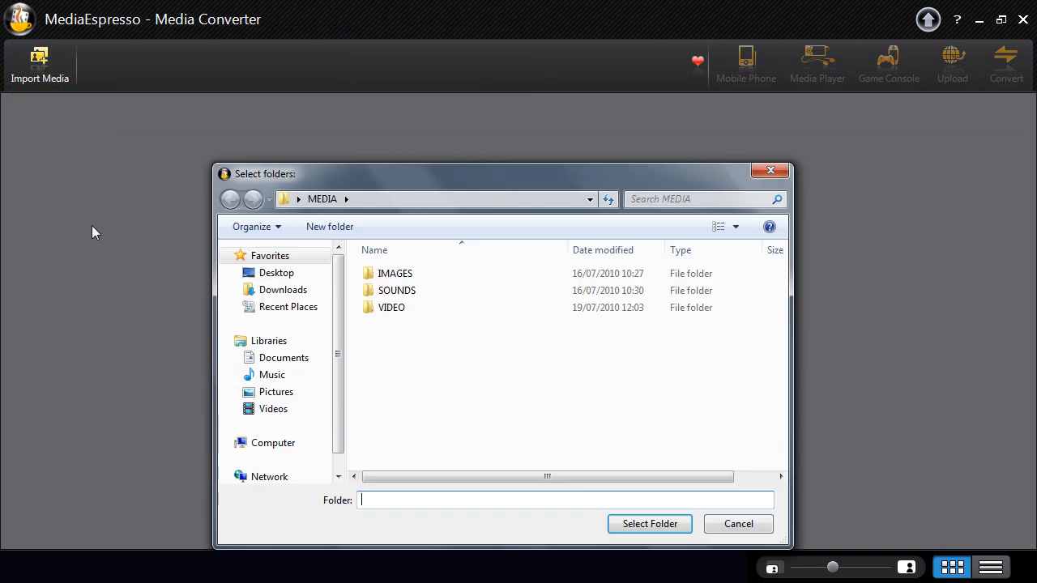
pyautogui.click(276, 272)
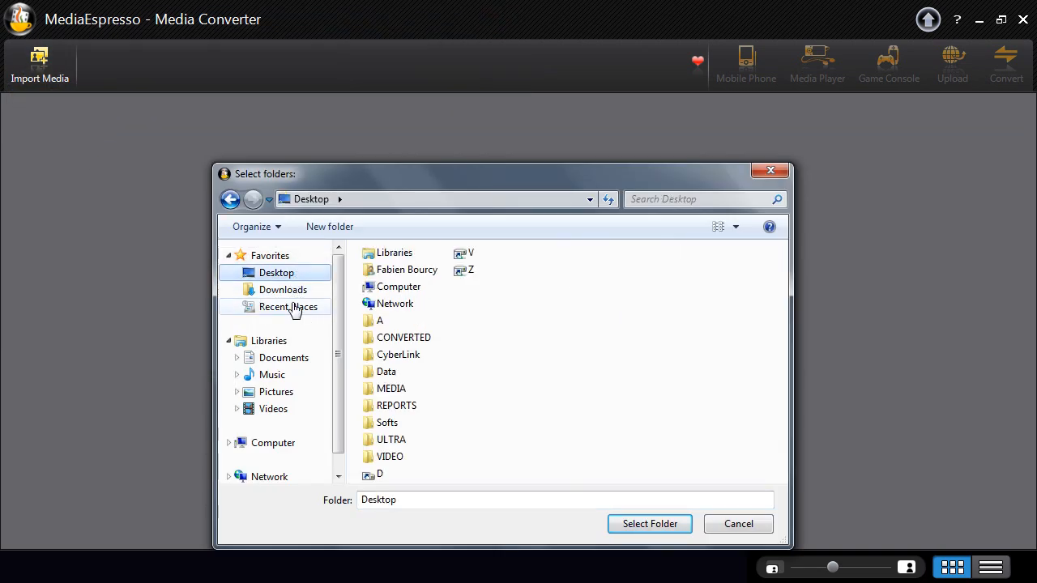
pyautogui.click(392, 388)
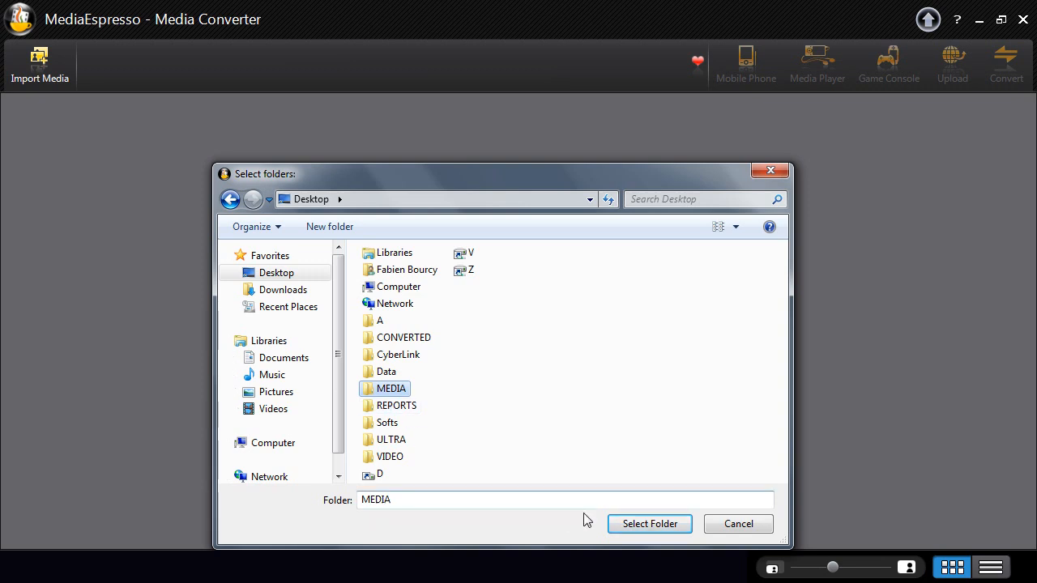
# Step: Import the MEDIA folder, then view Videos, Photos, Music, and All Media in turn
pyautogui.click(649, 523)
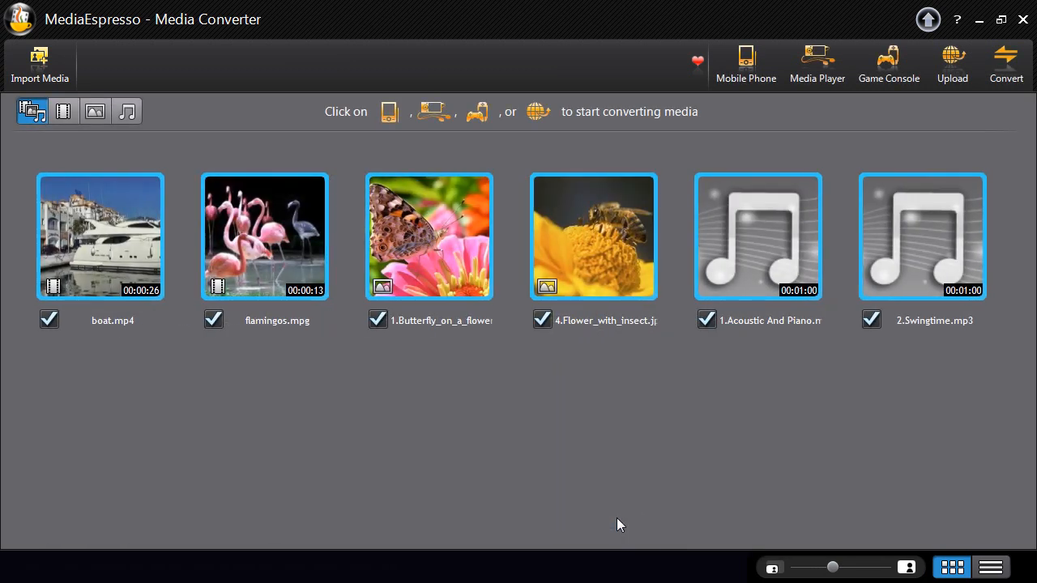
pyautogui.moveTo(33, 118)
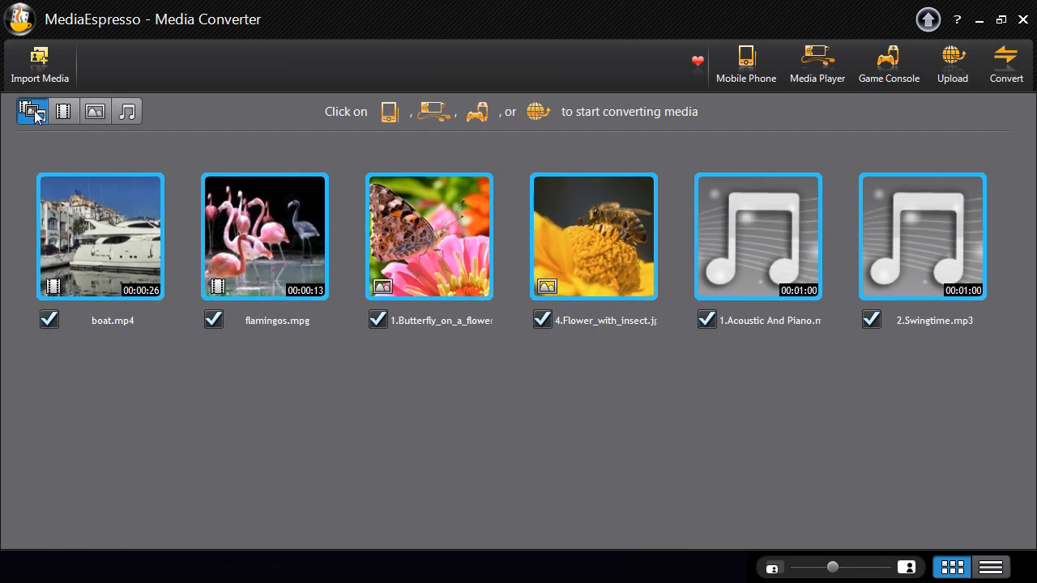
pyautogui.moveTo(62, 111)
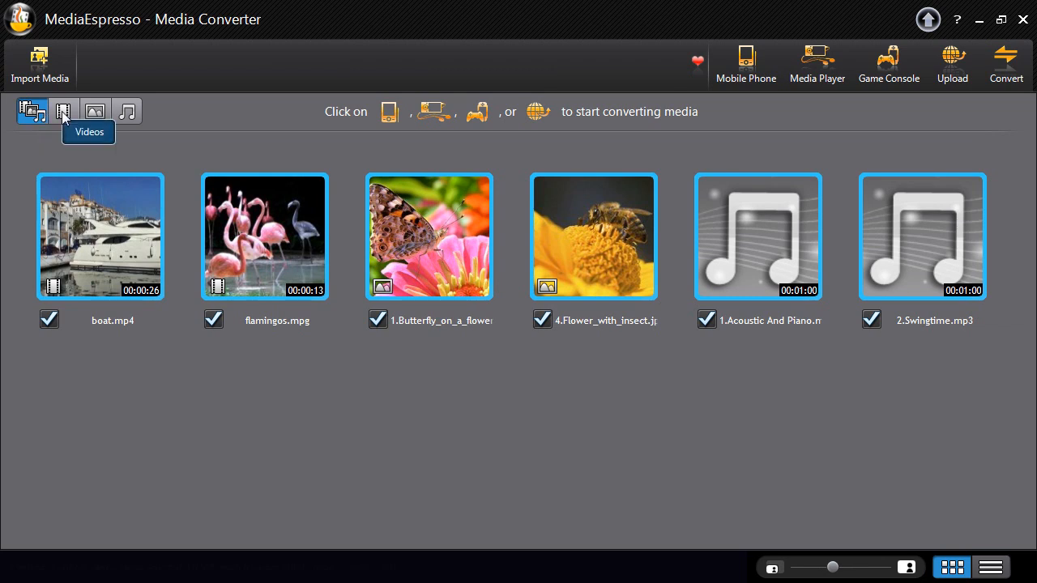
pyautogui.click(64, 111)
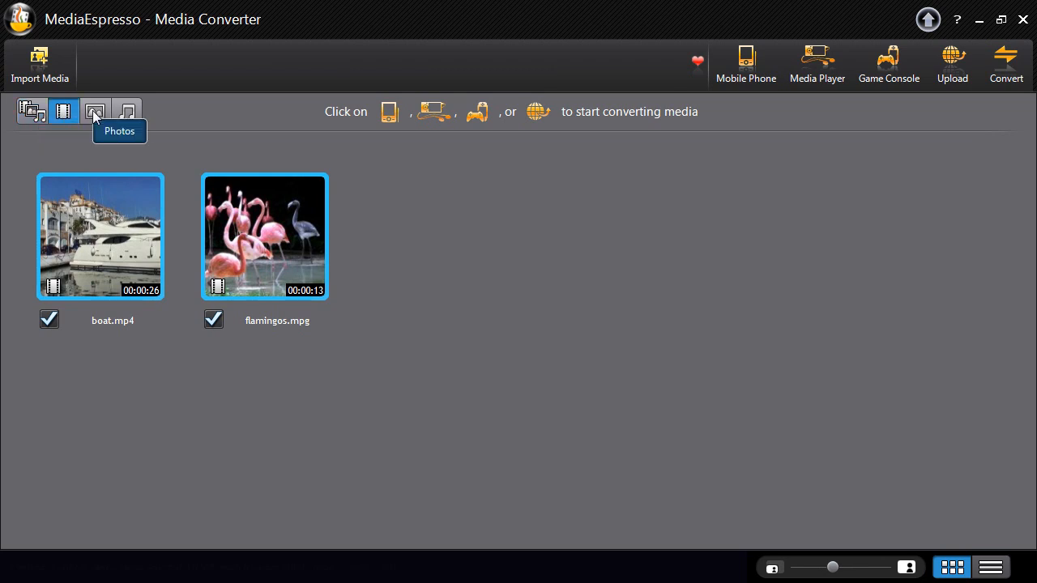
pyautogui.click(94, 111)
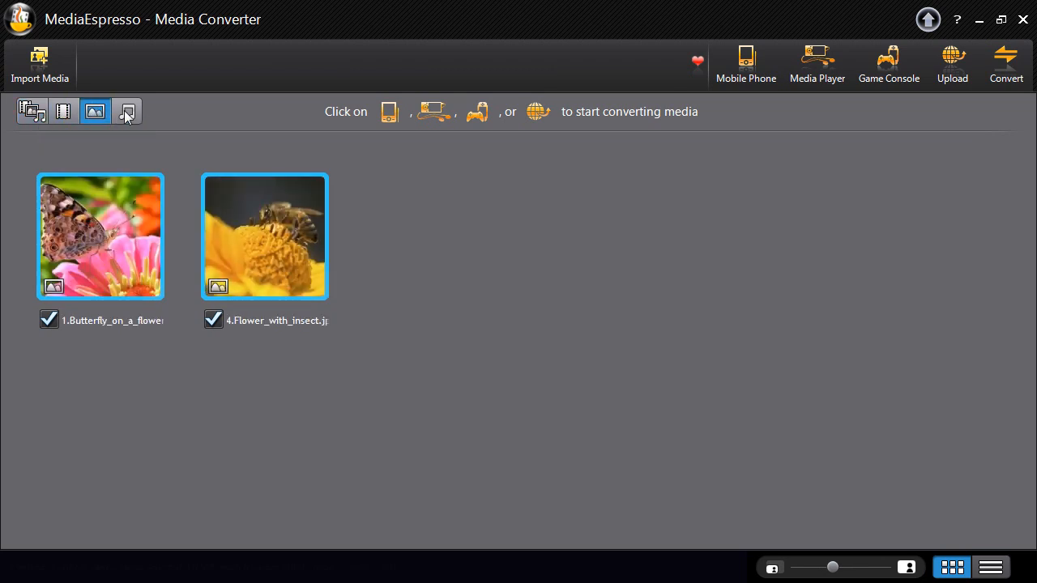
pyautogui.click(126, 112)
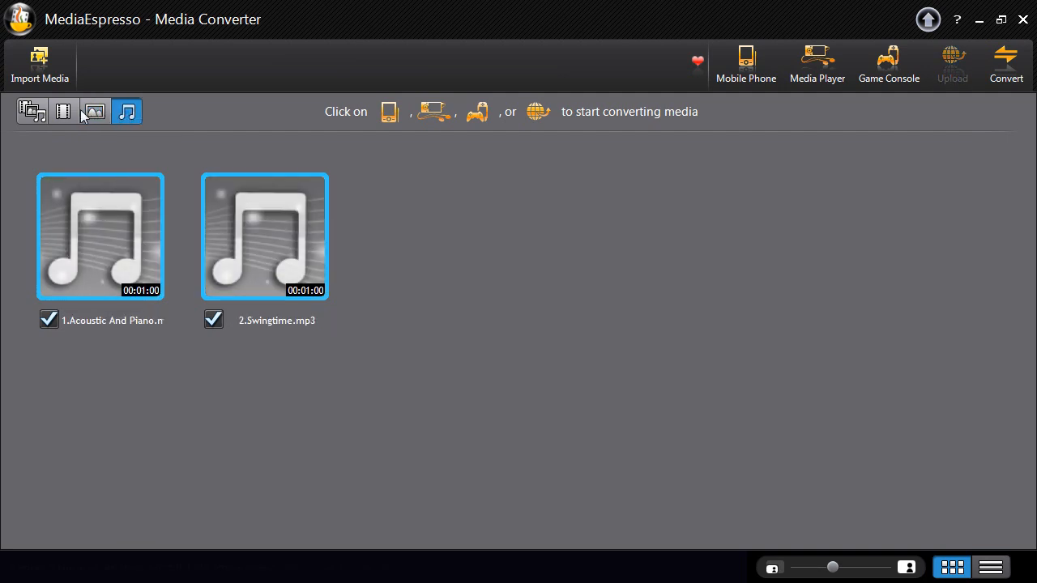
pyautogui.click(38, 113)
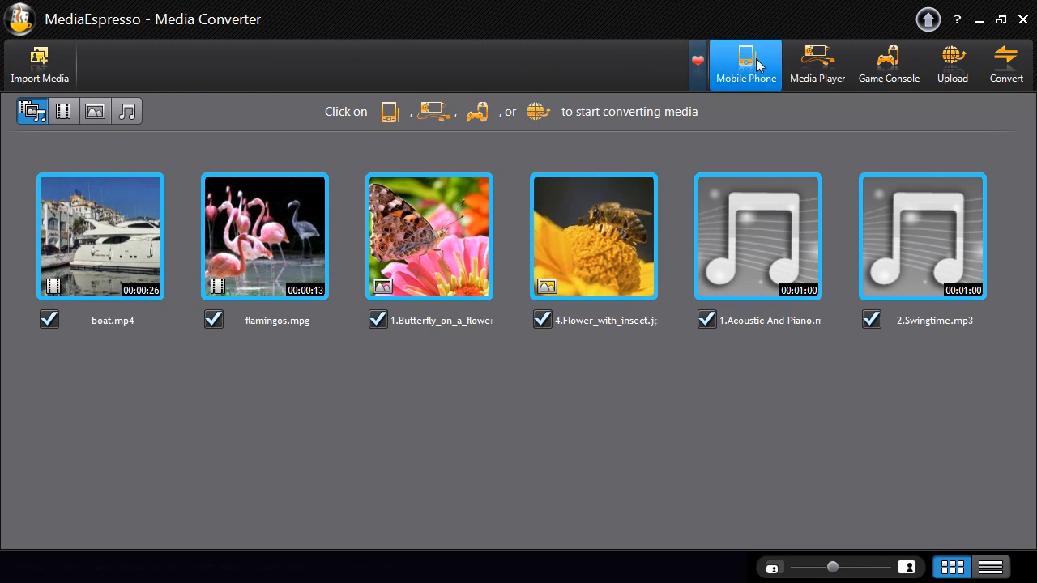
pyautogui.click(745, 64)
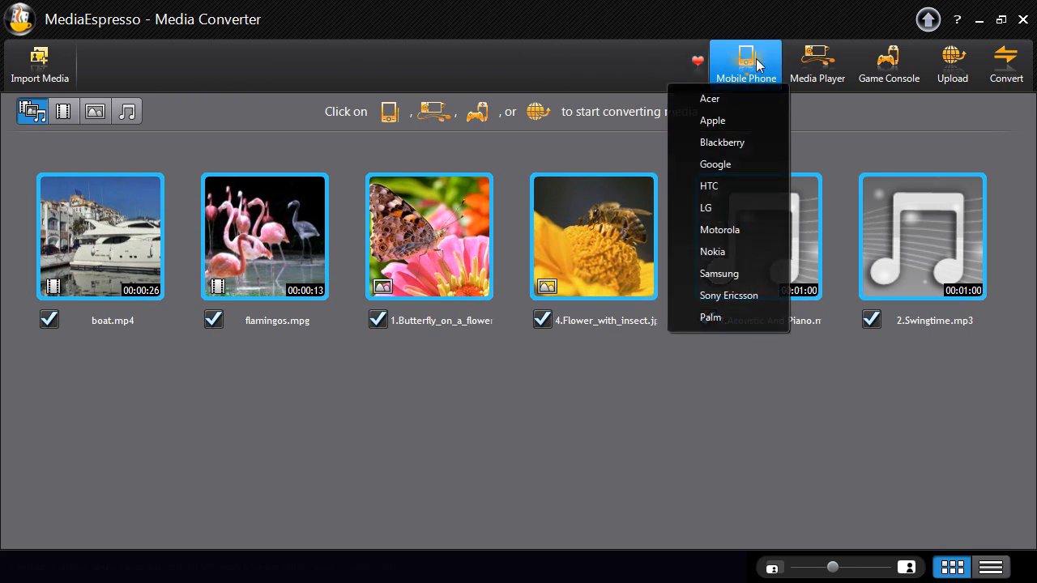
pyautogui.moveTo(829, 55)
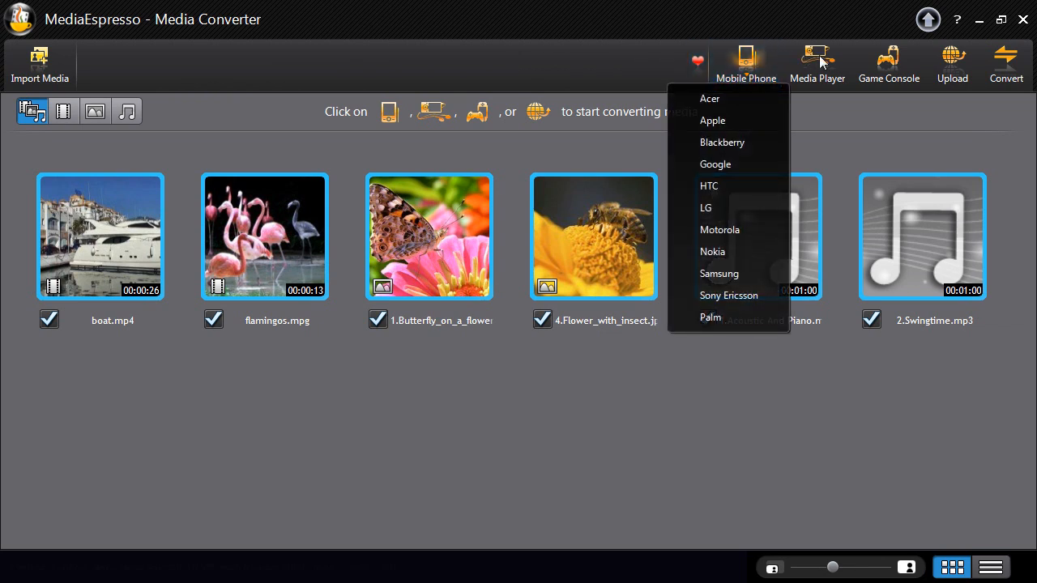
pyautogui.click(817, 59)
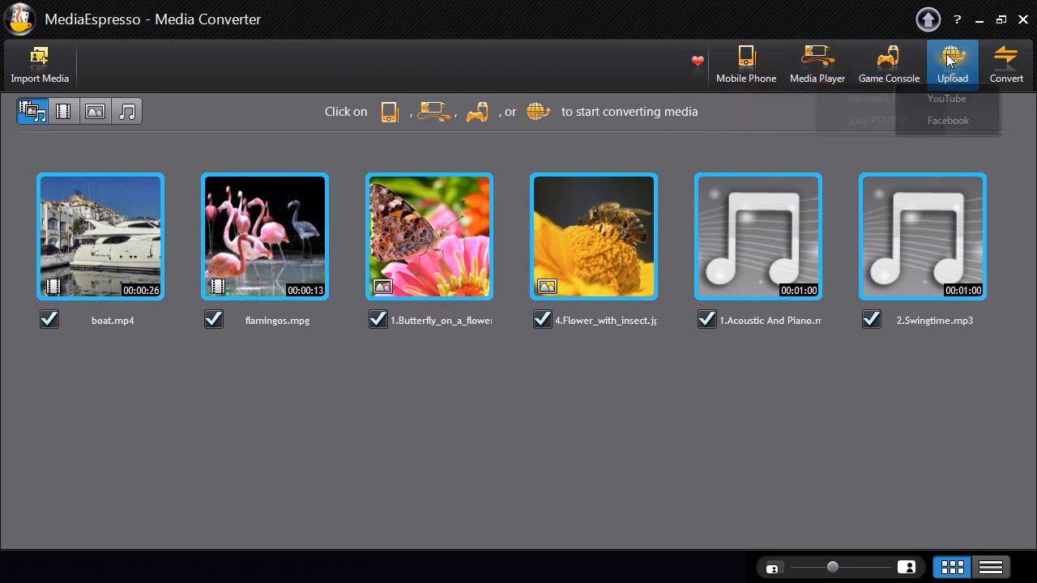
pyautogui.click(945, 55)
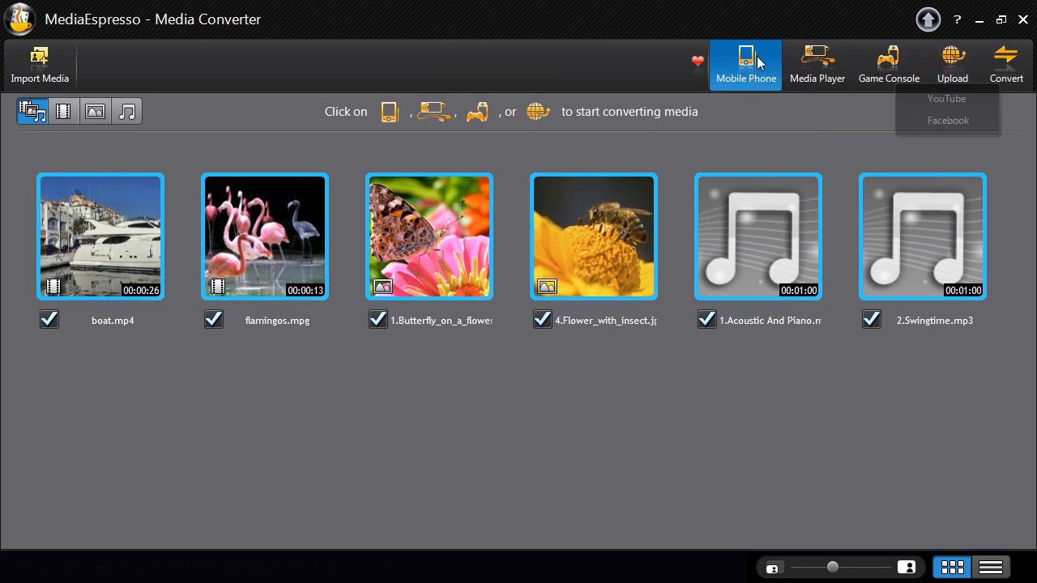
# Step: Target Mobile Phone > Motorola with the Motorola MILESTONE model
pyautogui.click(745, 63)
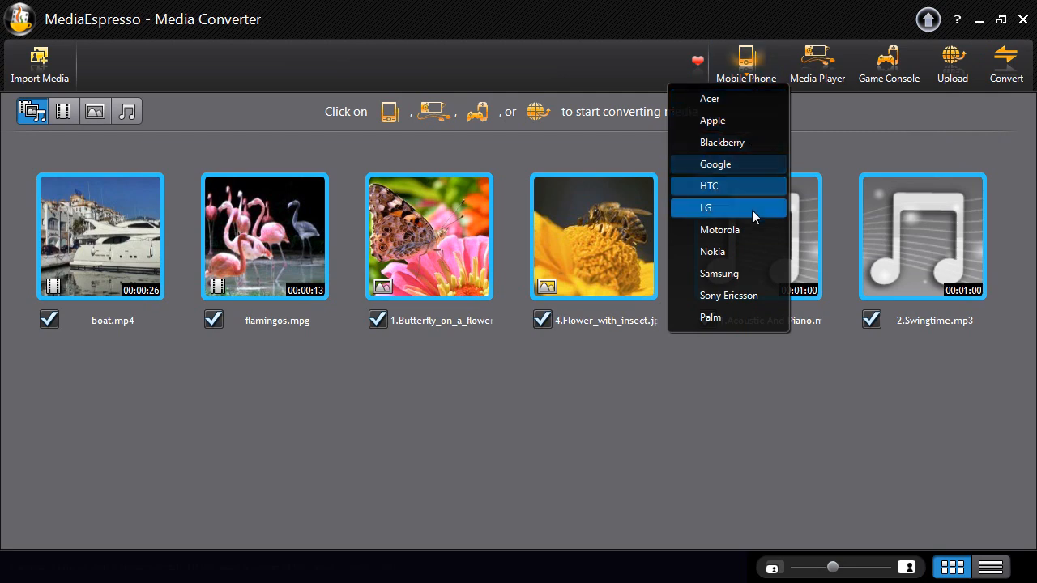
pyautogui.click(719, 229)
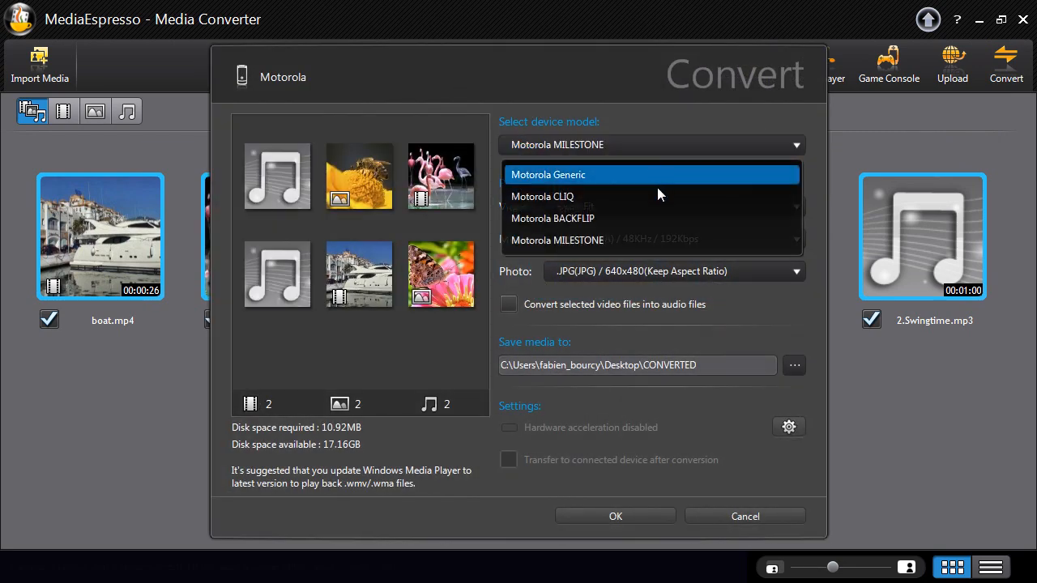
pyautogui.click(556, 239)
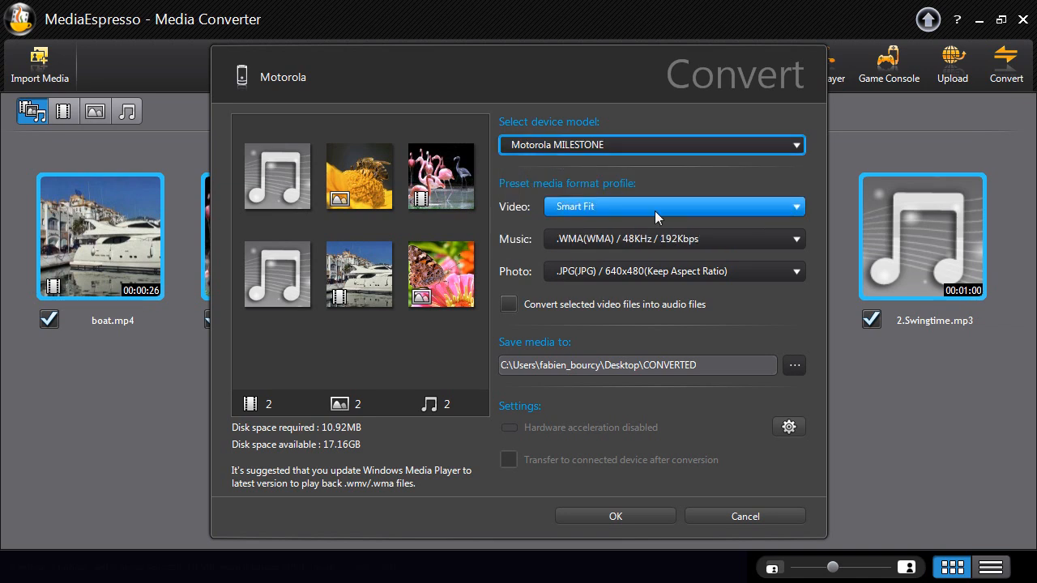
pyautogui.moveTo(656, 270)
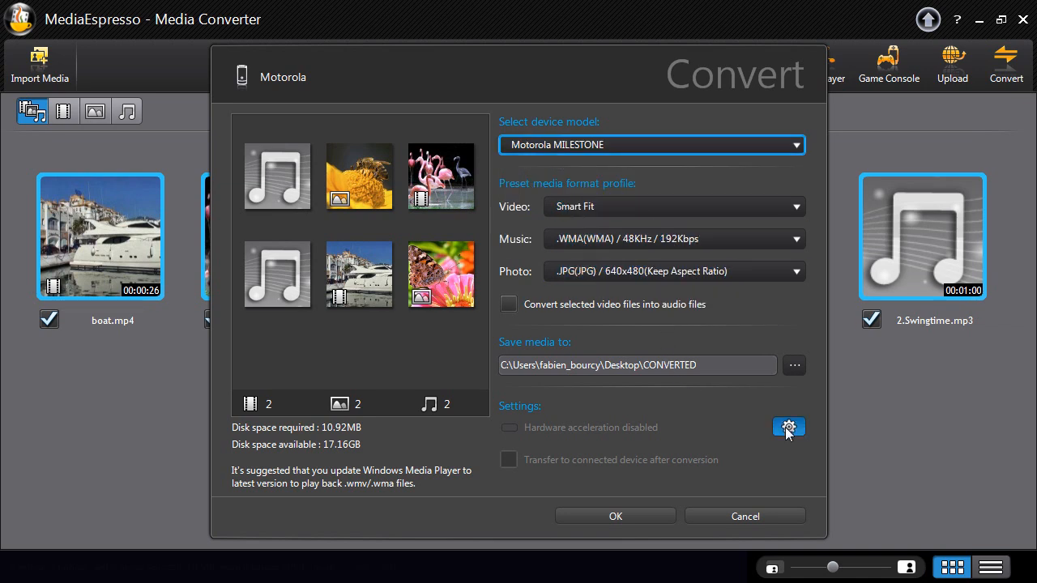
# Step: Enable TrueTheater AutoLight, Denoise and hardware encoding, then start converting the six files
pyautogui.click(788, 427)
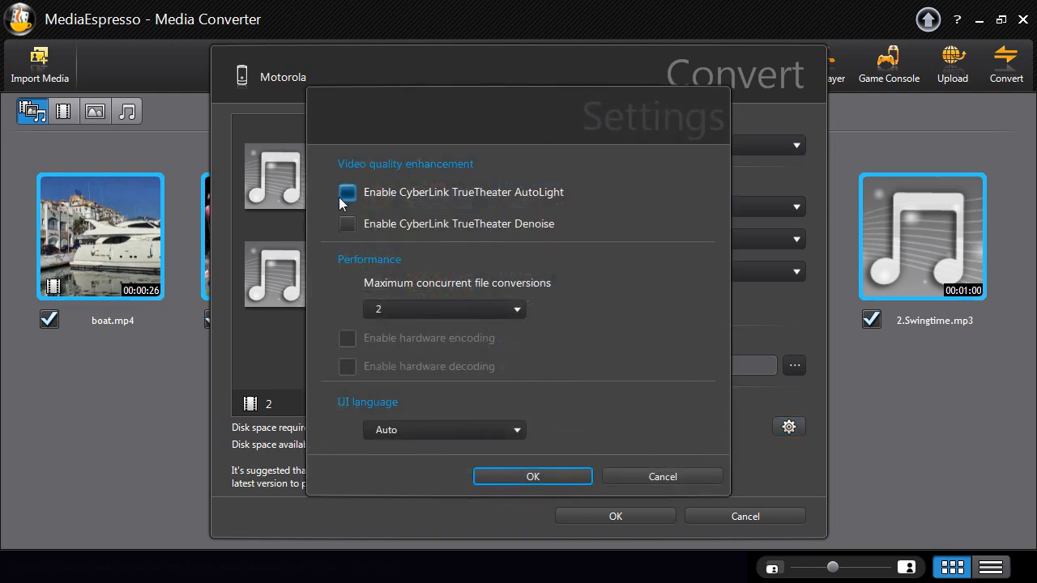
pyautogui.click(347, 192)
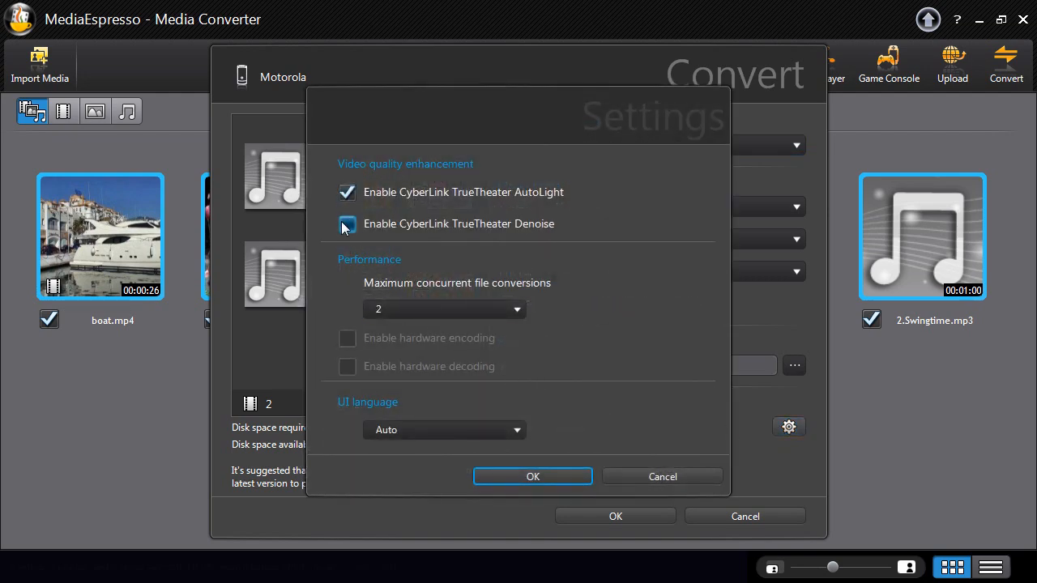
pyautogui.click(347, 224)
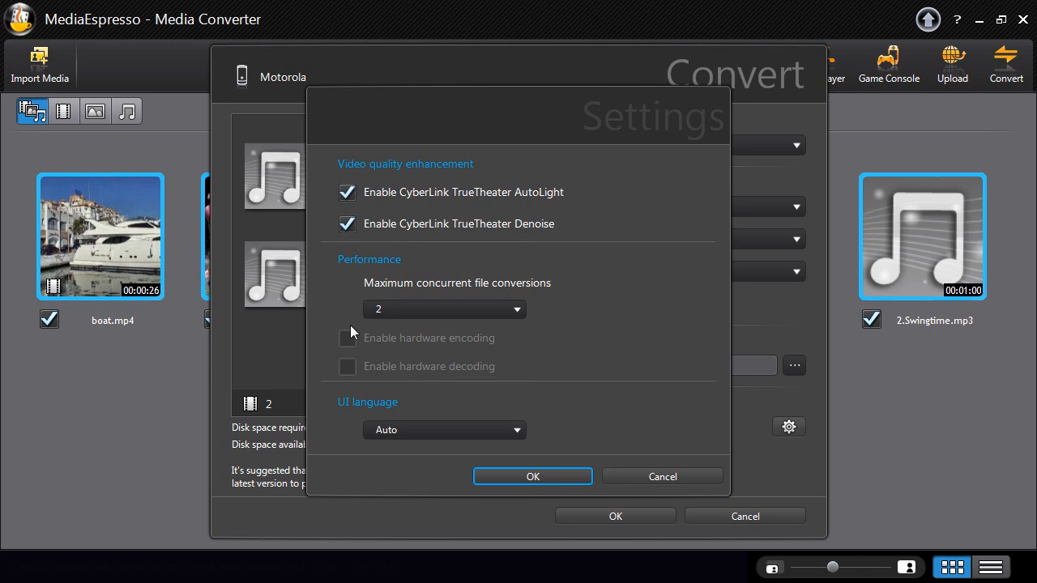
pyautogui.click(347, 337)
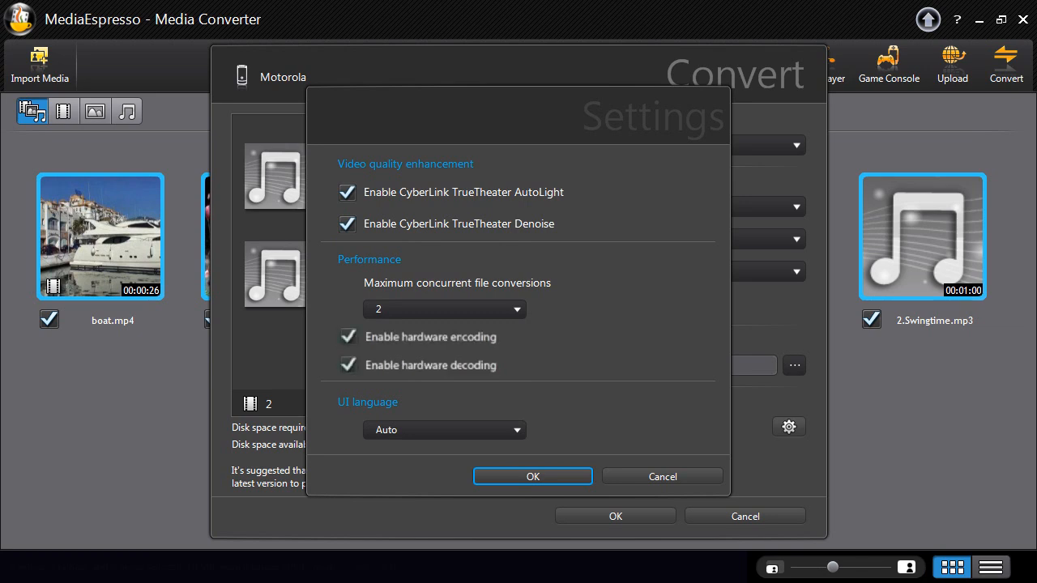
pyautogui.click(533, 476)
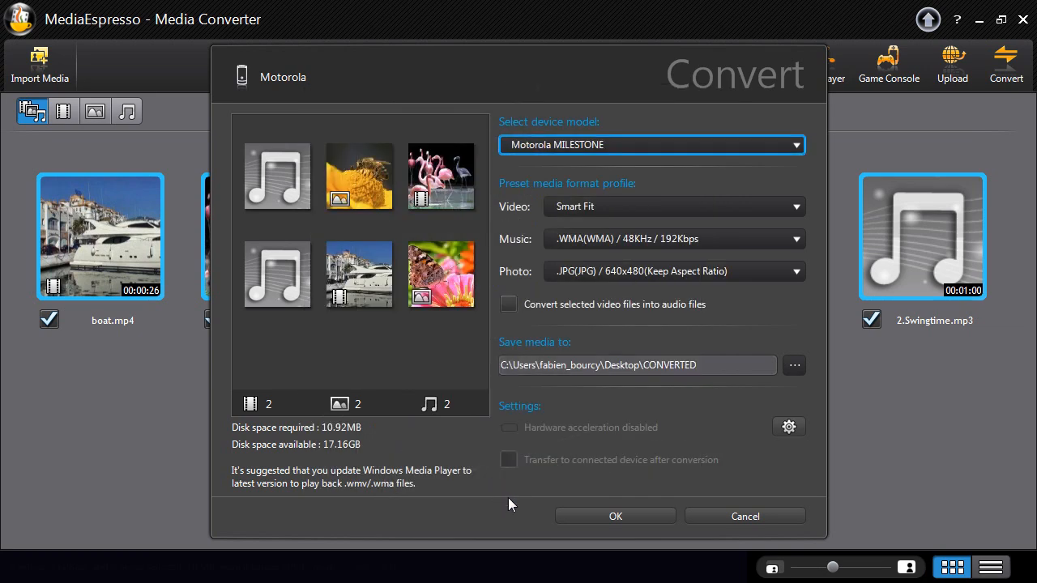
pyautogui.click(615, 516)
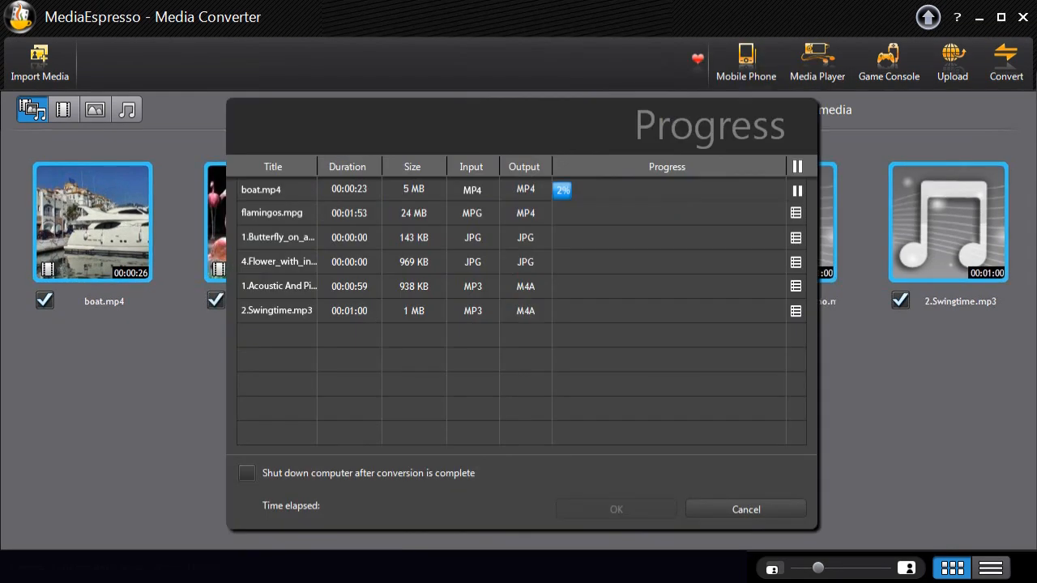